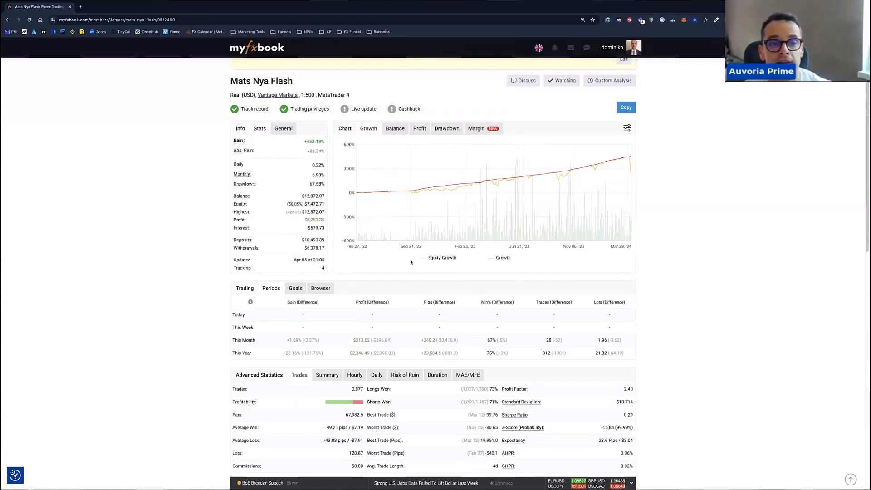
pyautogui.moveTo(376, 192)
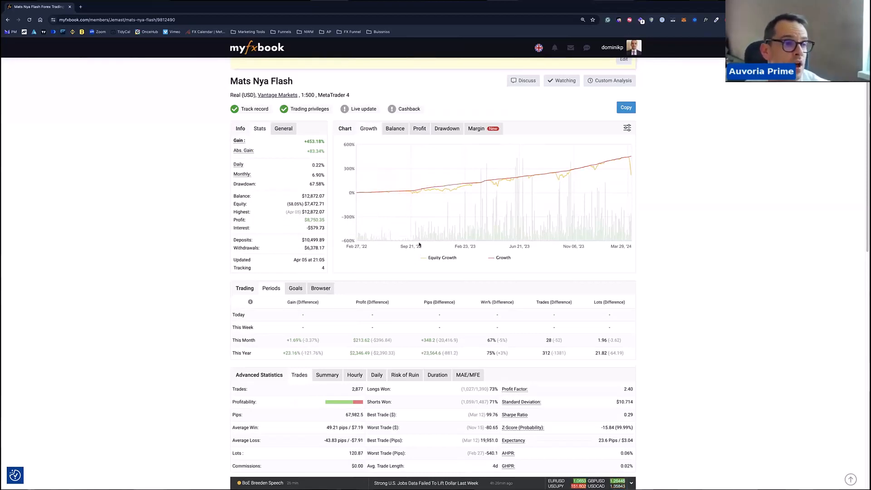
pyautogui.moveTo(535, 180)
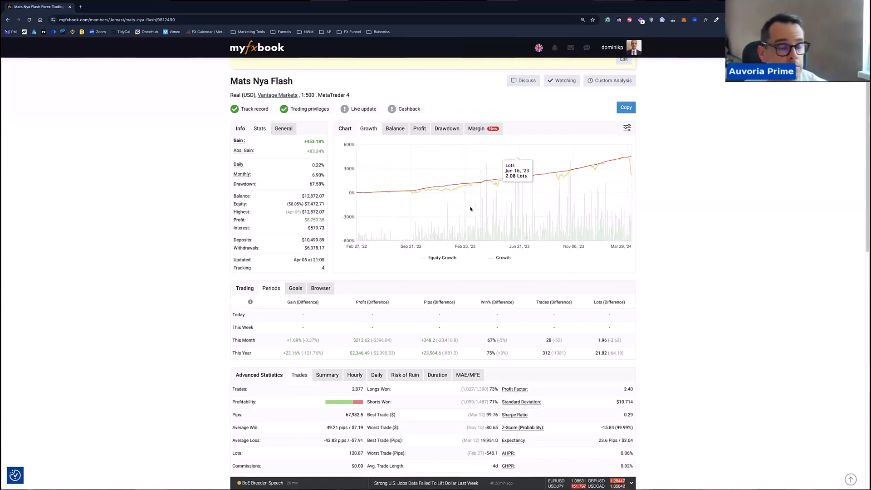
pyautogui.moveTo(469, 185)
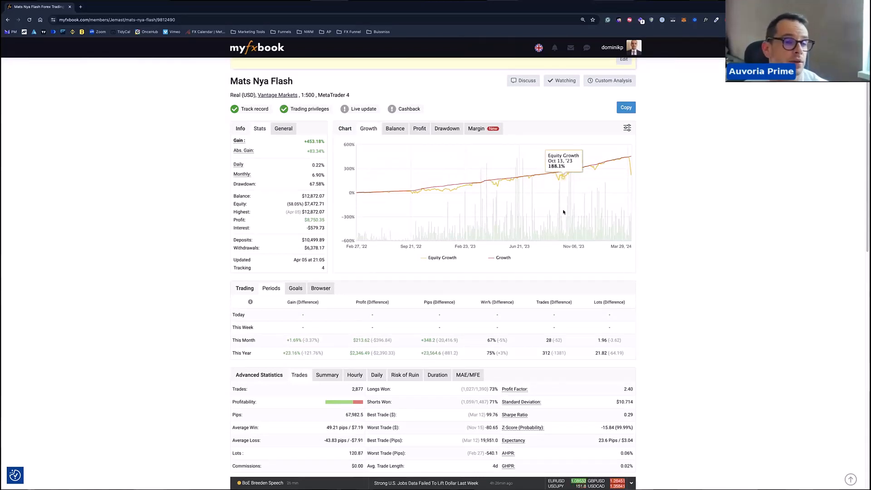
pyautogui.moveTo(559, 222)
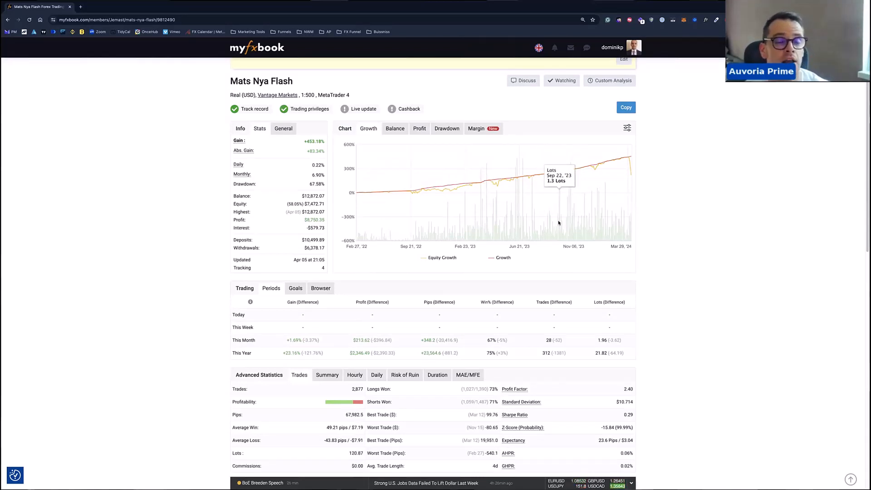
pyautogui.moveTo(427, 307)
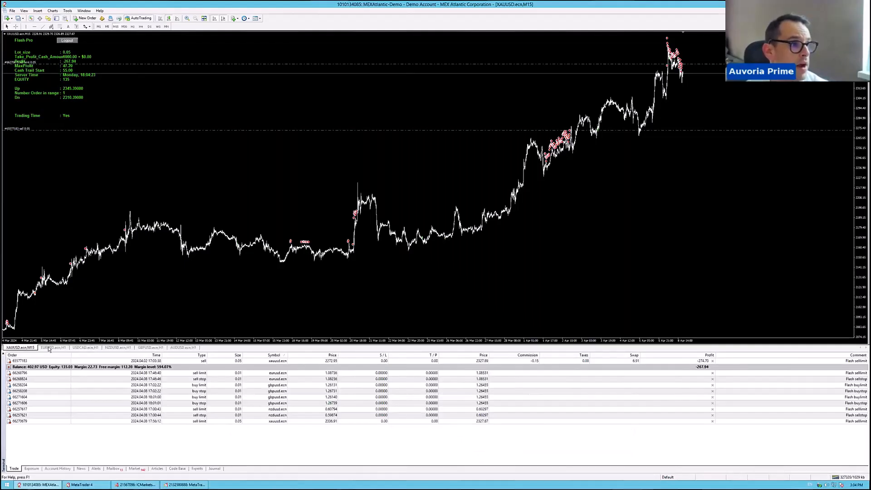
# Switch to the EURUSD hourly chart before bringing up the Flash-Pro expert settings.
pyautogui.click(49, 348)
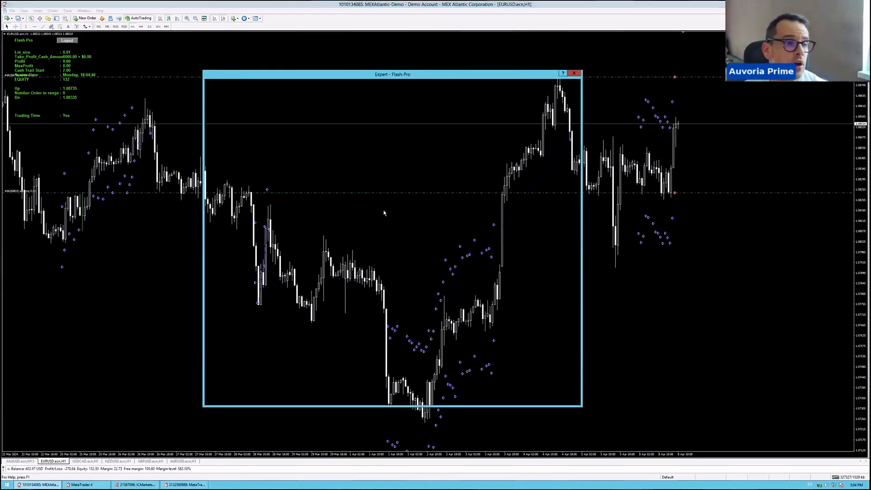
# Show the Flash-Pro Inputs list and highlight the Lot_size parameter.
pyautogui.click(242, 85)
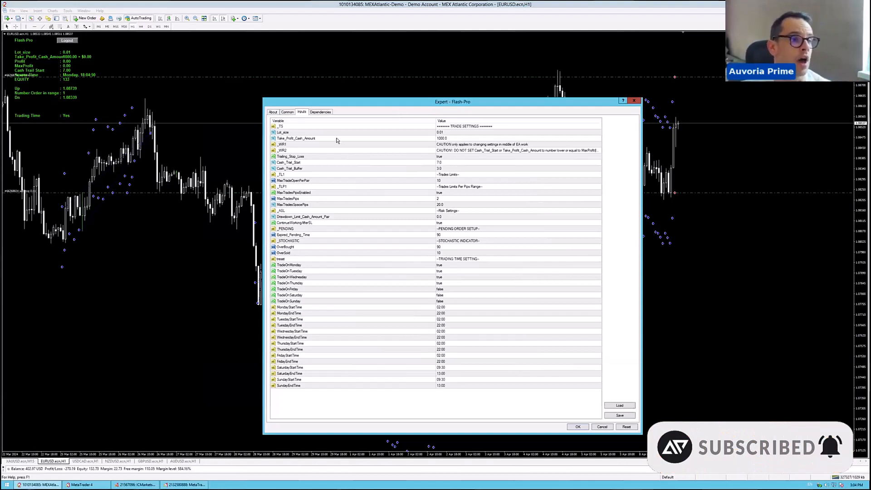
pyautogui.click(452, 132)
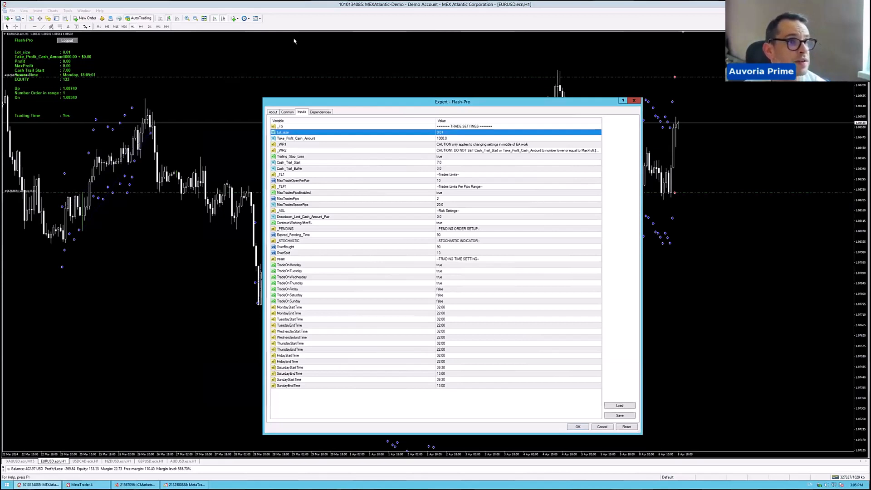
pyautogui.moveTo(381, 147)
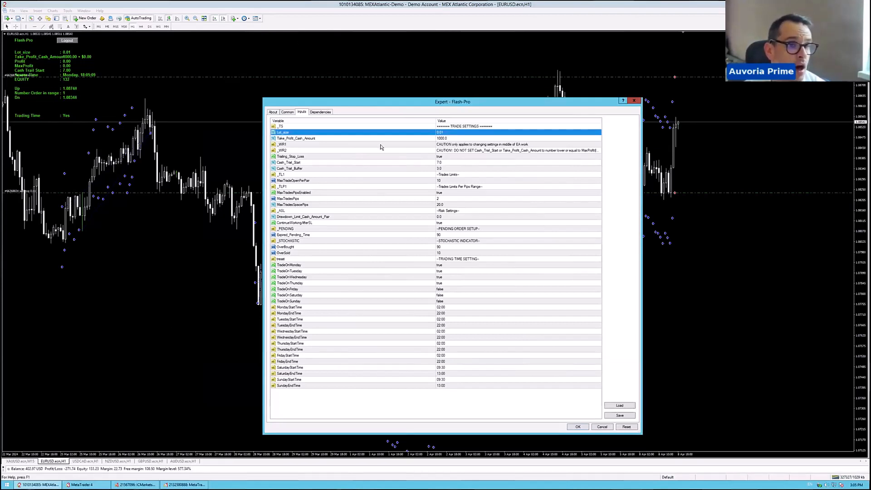
pyautogui.moveTo(455, 223)
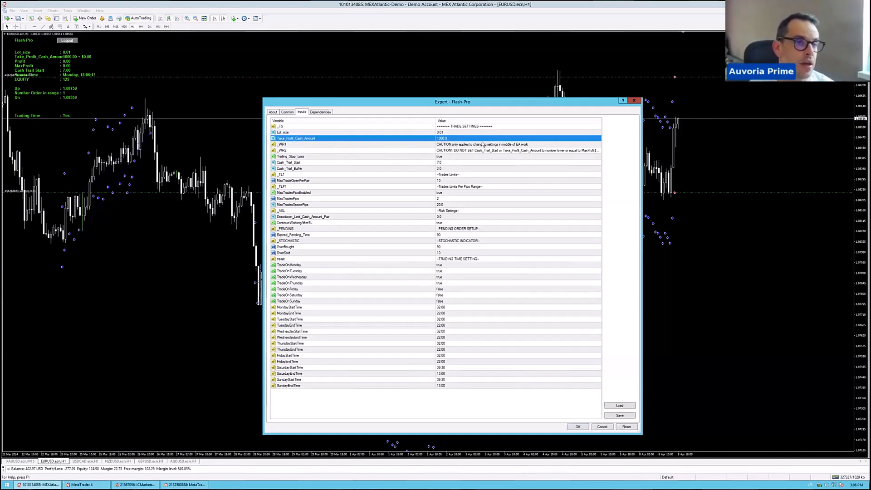
pyautogui.moveTo(469, 140)
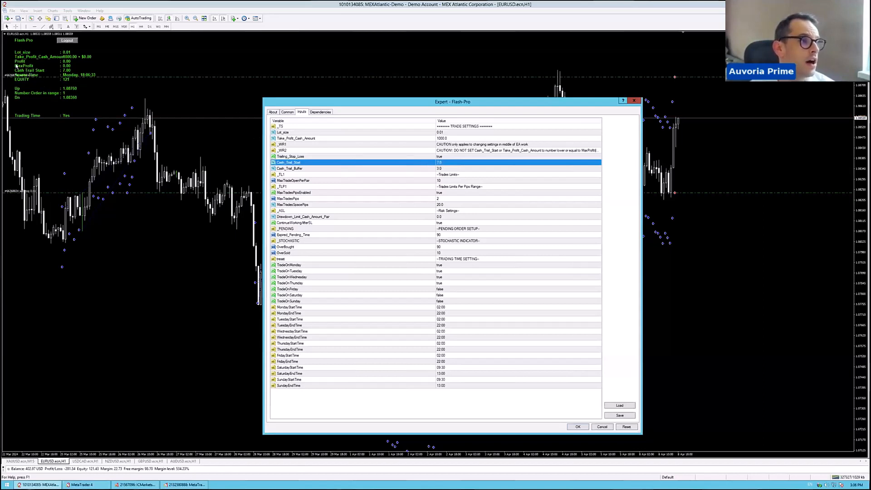
pyautogui.moveTo(80, 74)
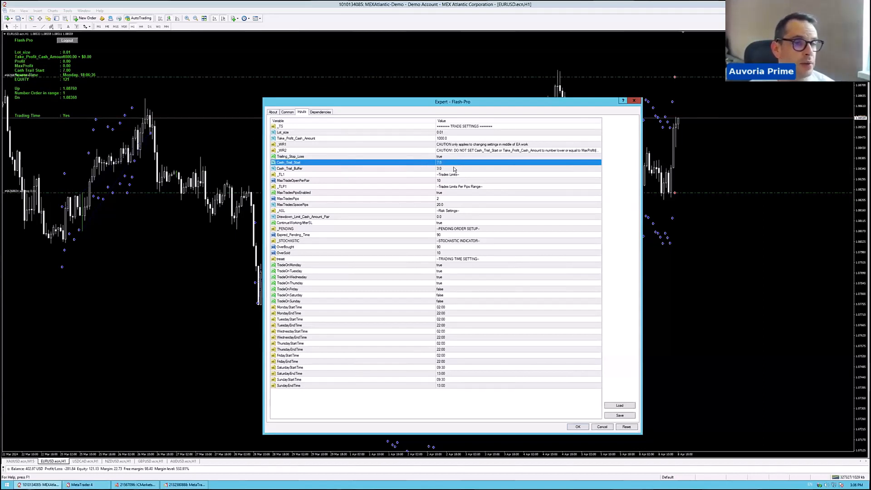
pyautogui.moveTo(430, 164)
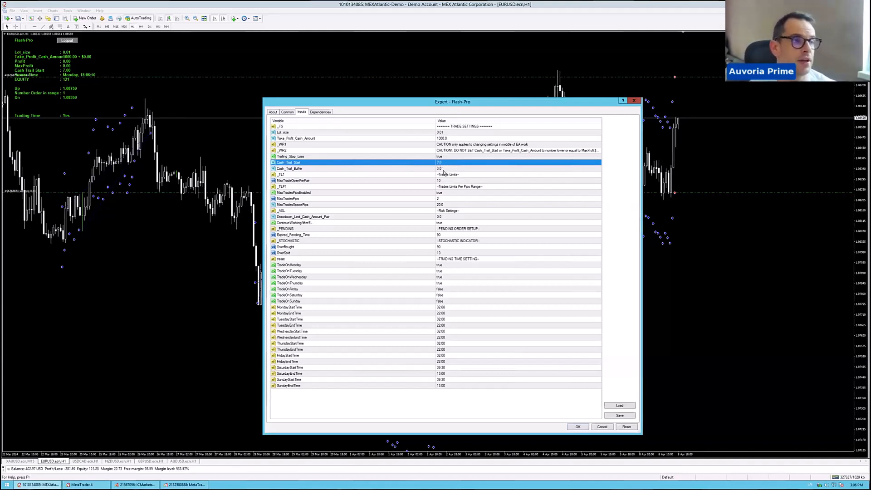
pyautogui.moveTo(551, 159)
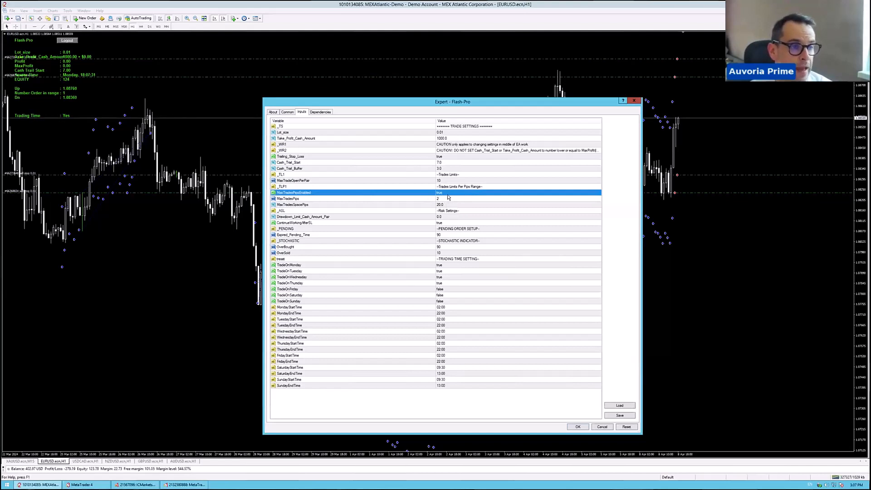
pyautogui.moveTo(380, 202)
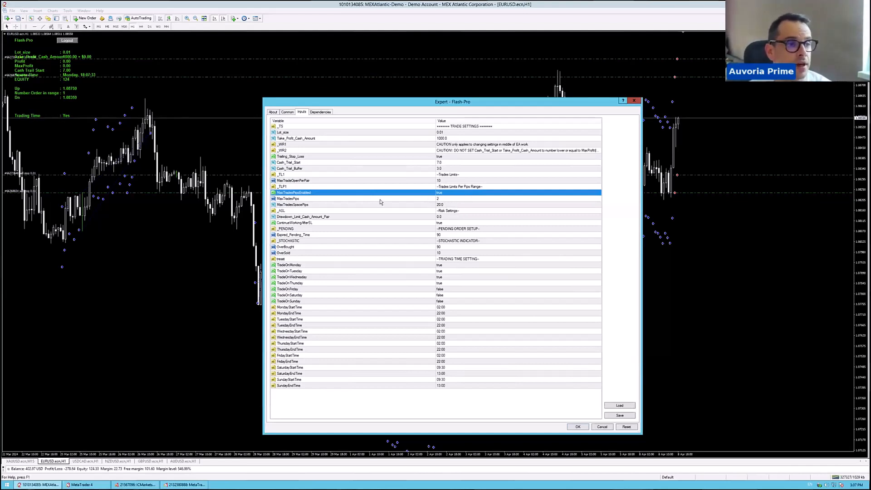
pyautogui.click(288, 198)
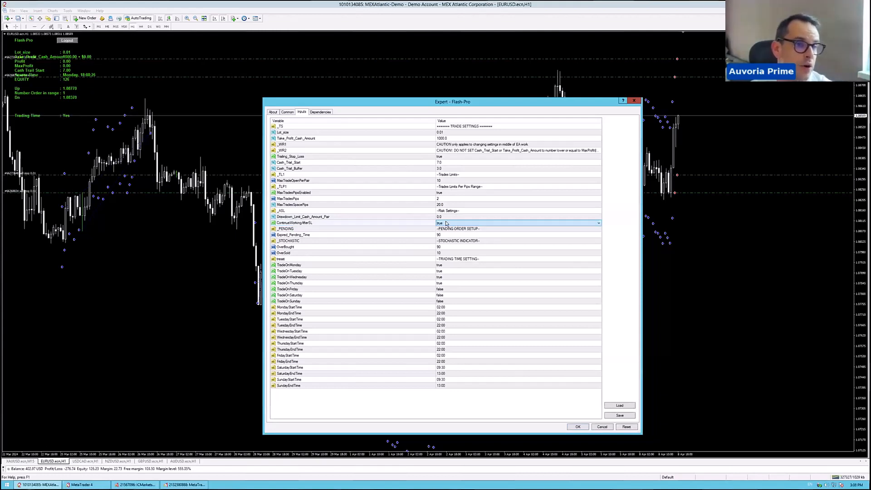
pyautogui.click(598, 223)
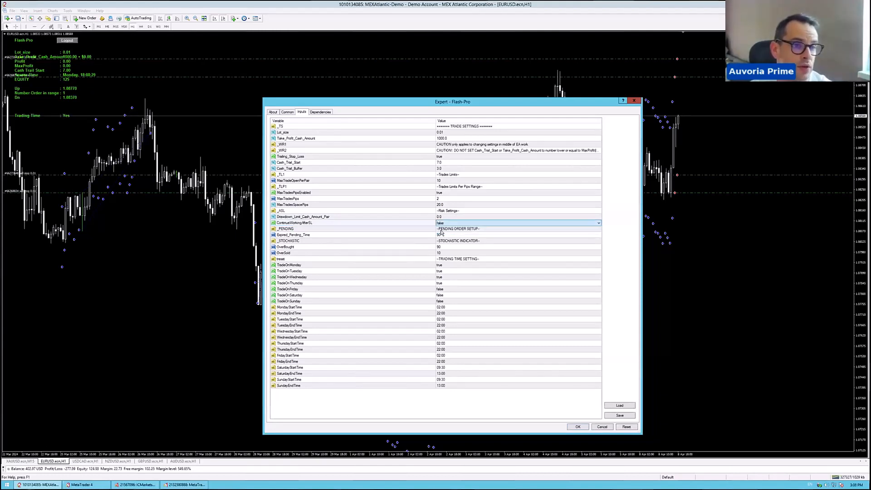
pyautogui.click(518, 222)
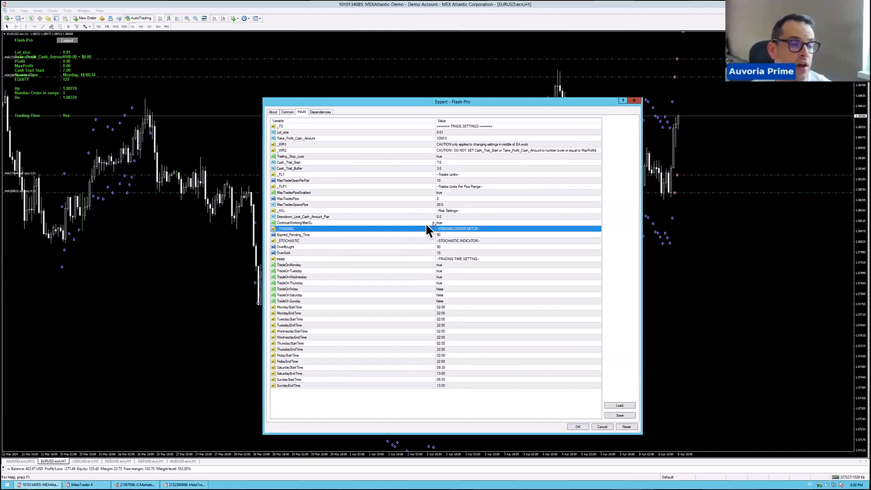
pyautogui.moveTo(448, 235)
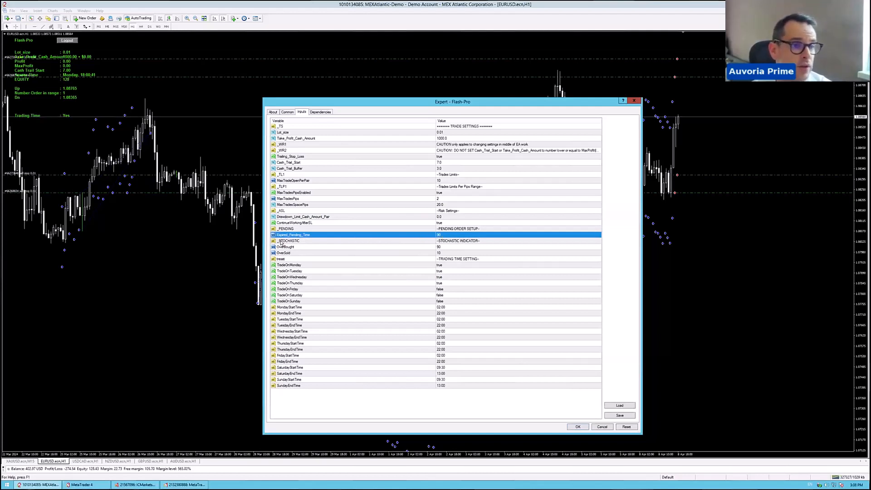
pyautogui.click(306, 247)
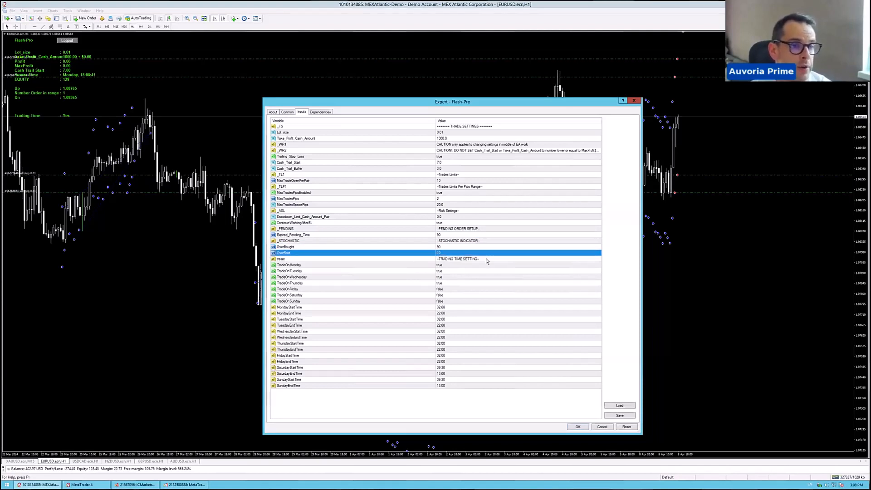
pyautogui.click(306, 264)
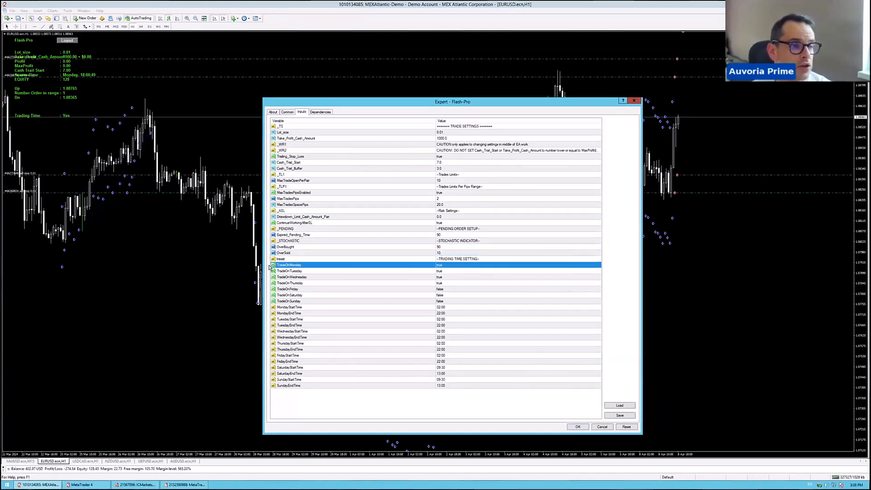
pyautogui.click(351, 270)
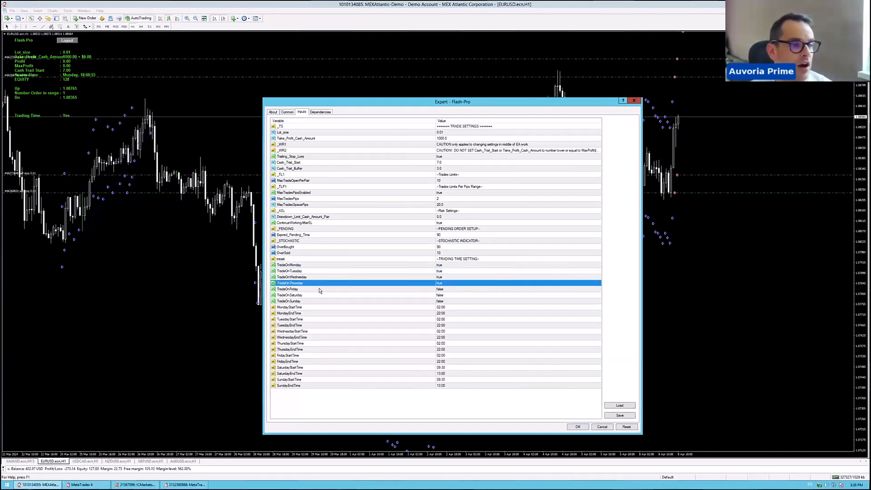
pyautogui.click(311, 289)
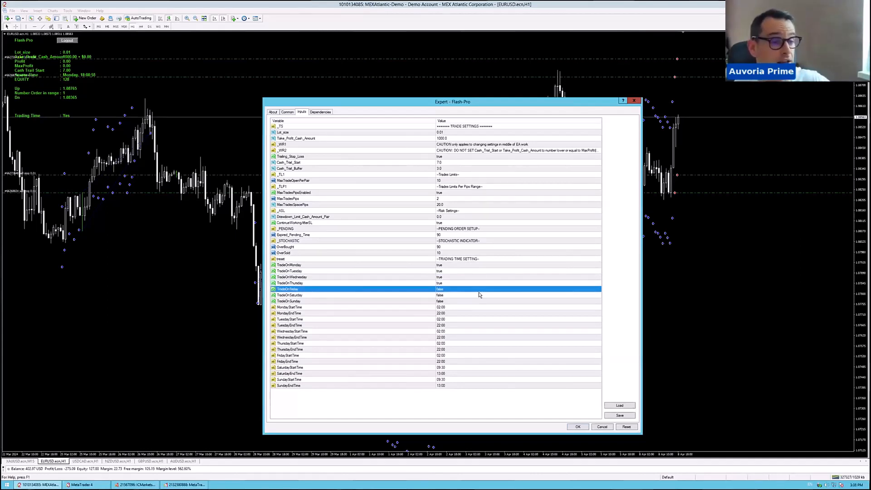
pyautogui.moveTo(310, 307)
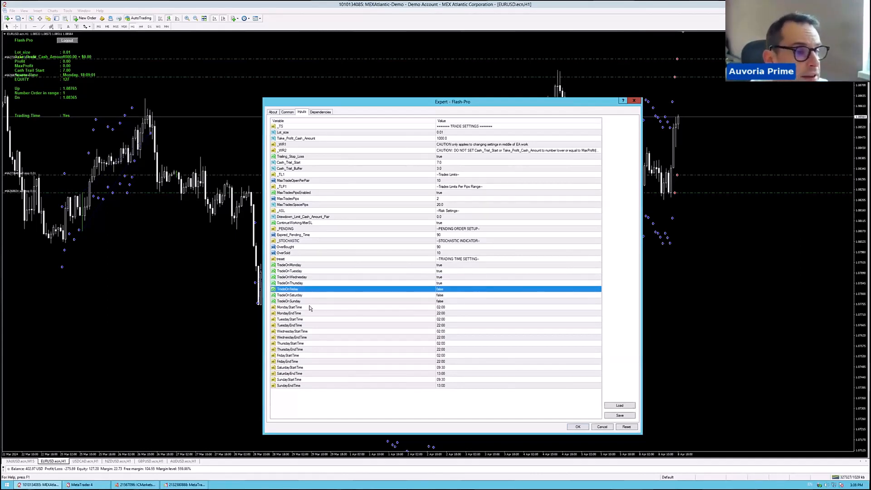
pyautogui.click(309, 307)
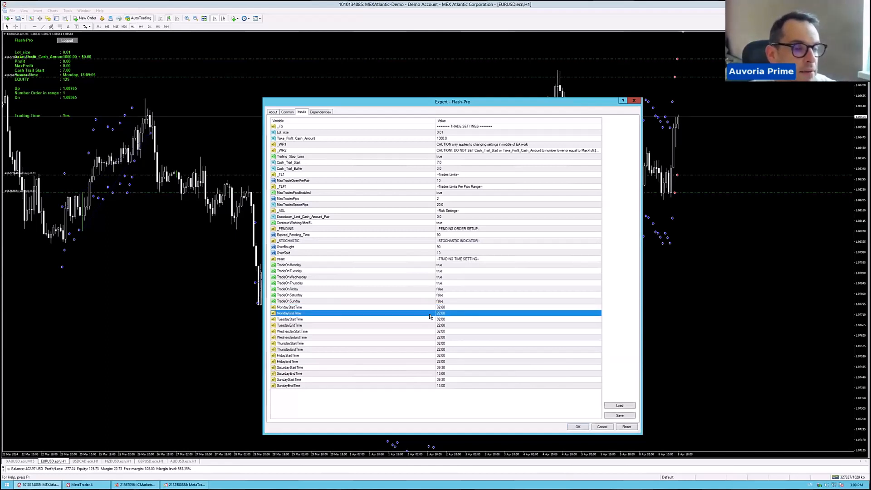
pyautogui.click(306, 319)
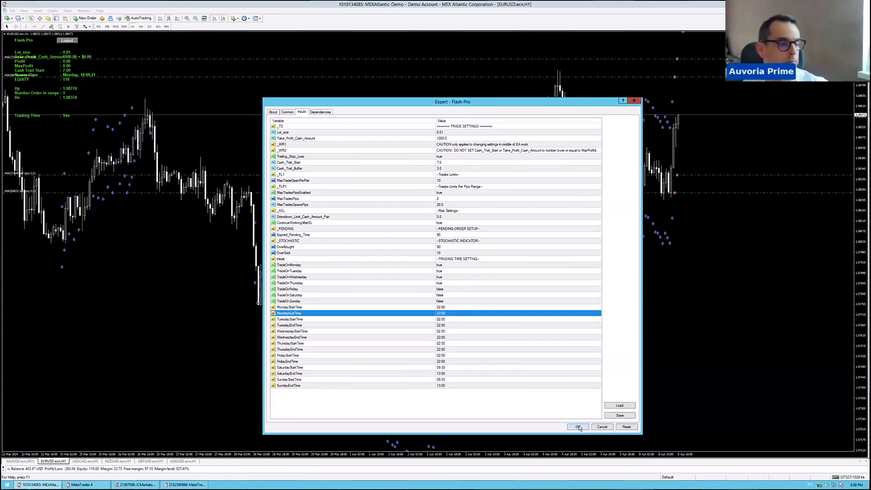
# Accept the Flash-Pro inputs with OK and switch to the USDCAD hourly chart.
pyautogui.click(577, 426)
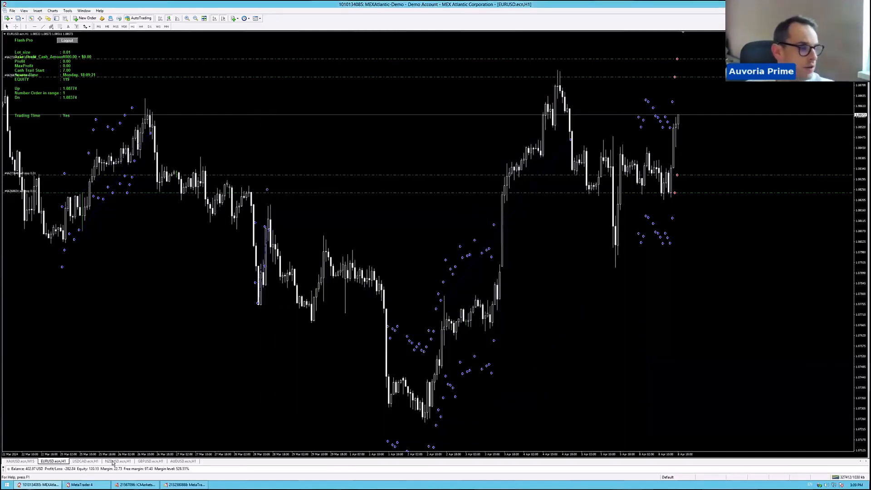
pyautogui.click(88, 462)
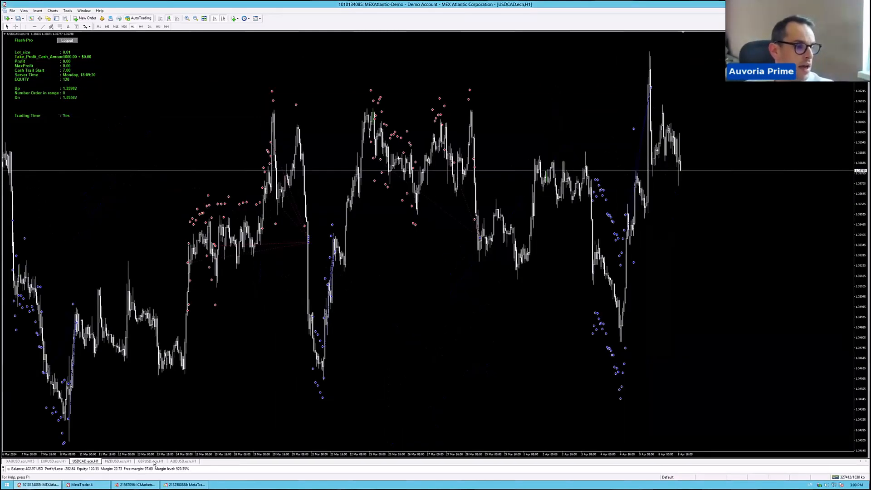
pyautogui.click(153, 461)
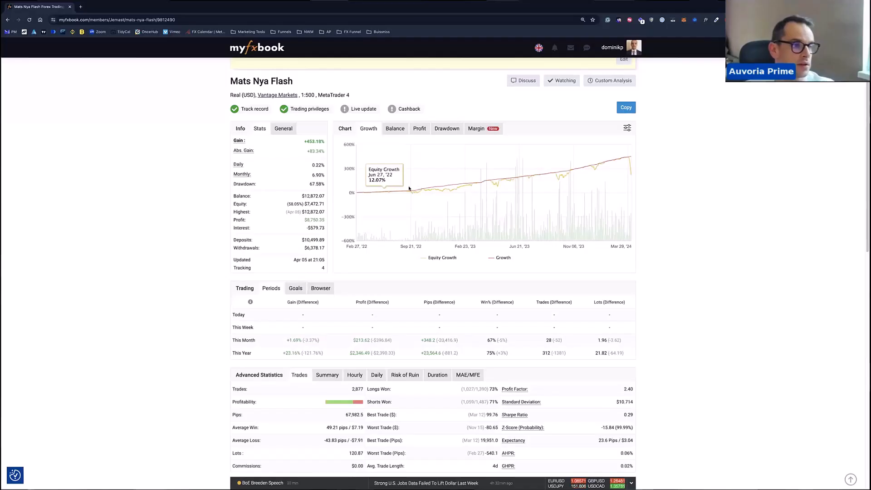
pyautogui.moveTo(495, 190)
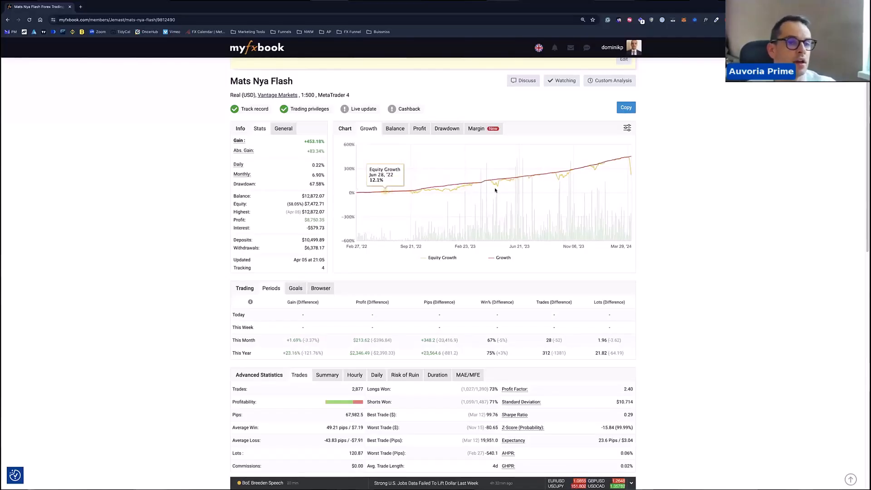
pyautogui.moveTo(362, 196)
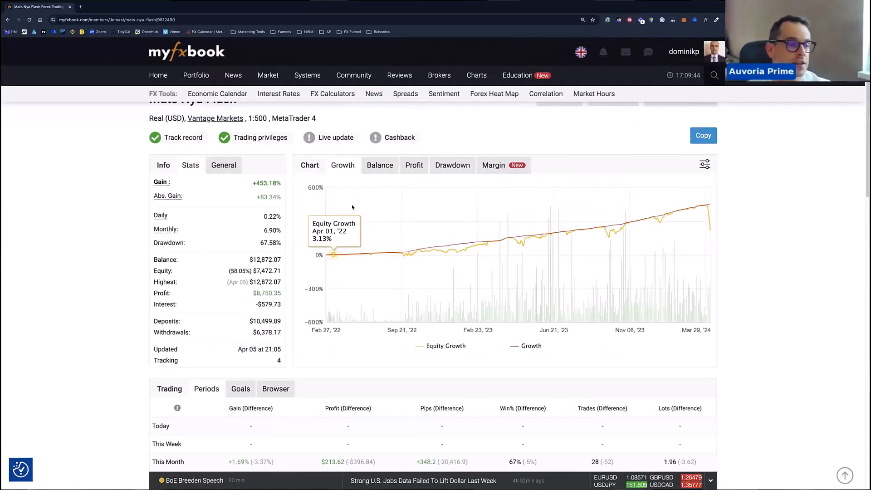
pyautogui.moveTo(464, 245)
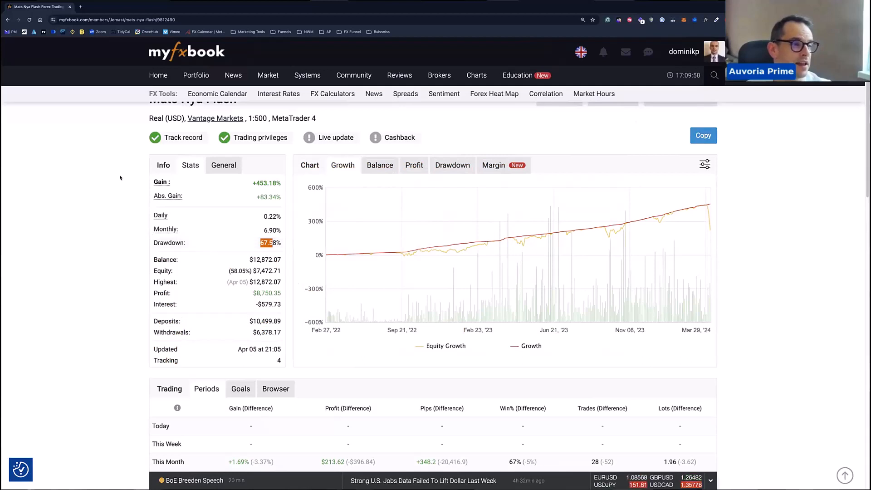
pyautogui.moveTo(269, 368)
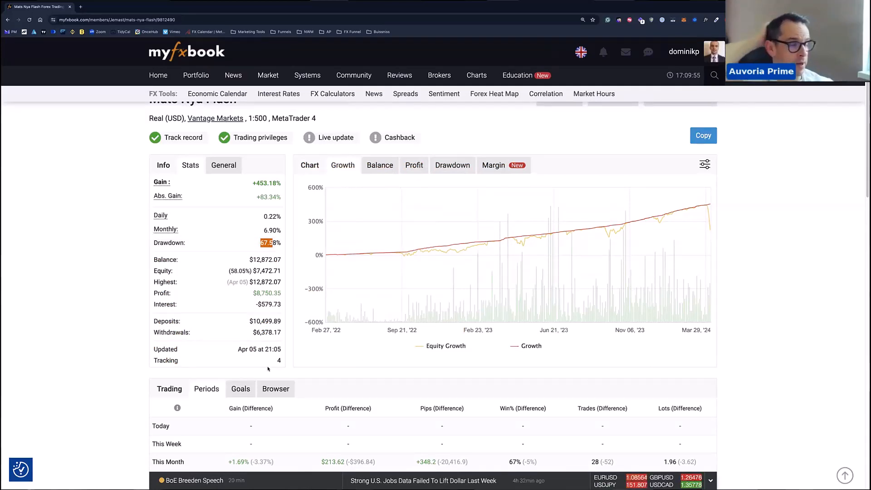
# Scroll down the Myfxbook page to Advanced Statistics and the 2024 Monthly Analytics bars.
pyautogui.scroll(-3)
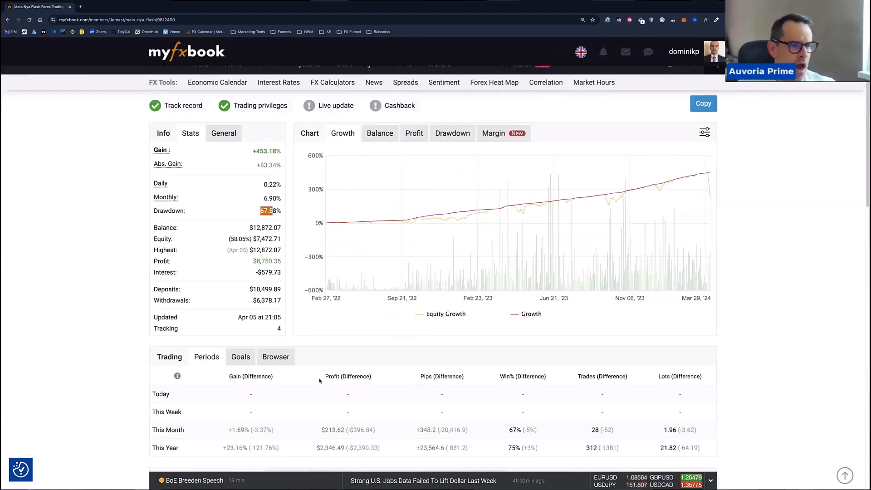
pyautogui.scroll(-3)
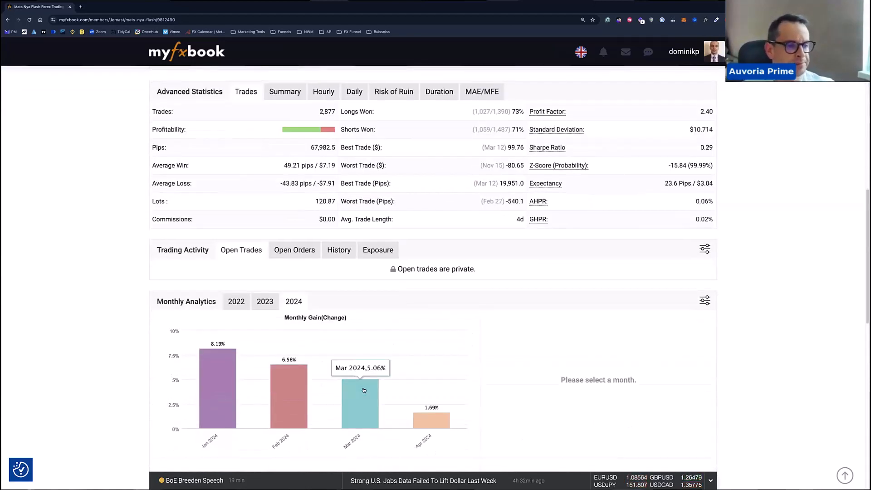
pyautogui.scroll(-3)
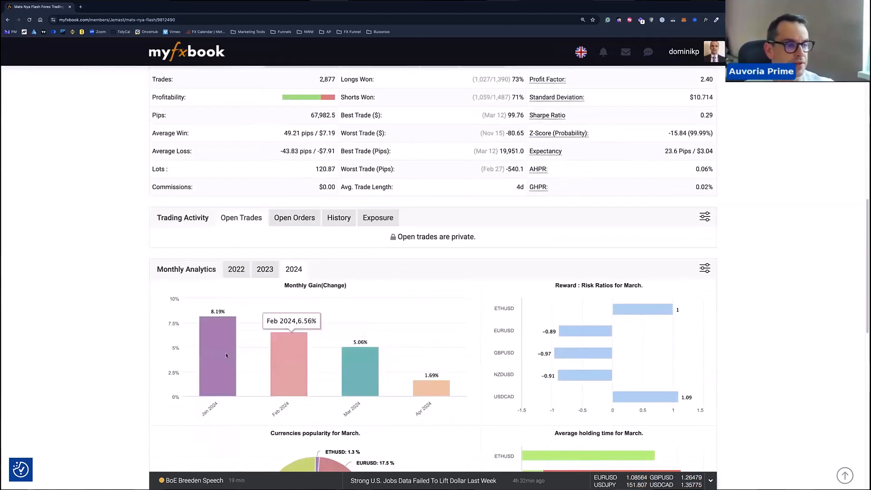
pyautogui.scroll(-3)
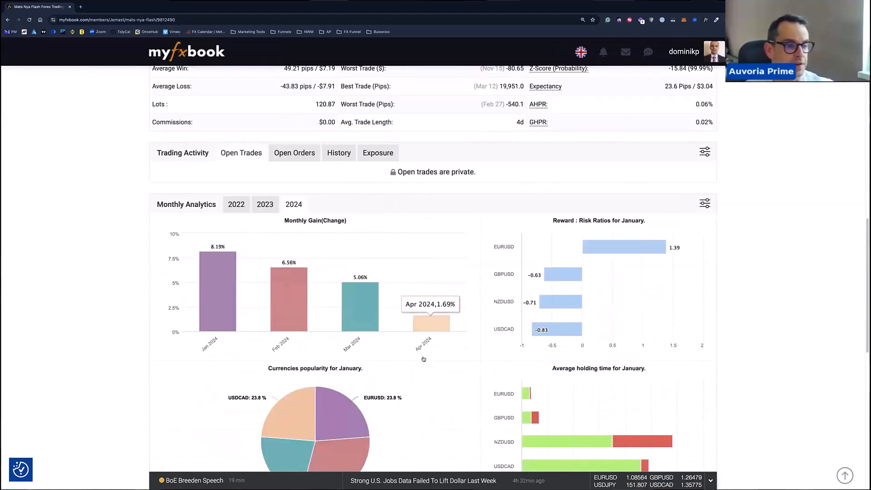
pyautogui.scroll(-3)
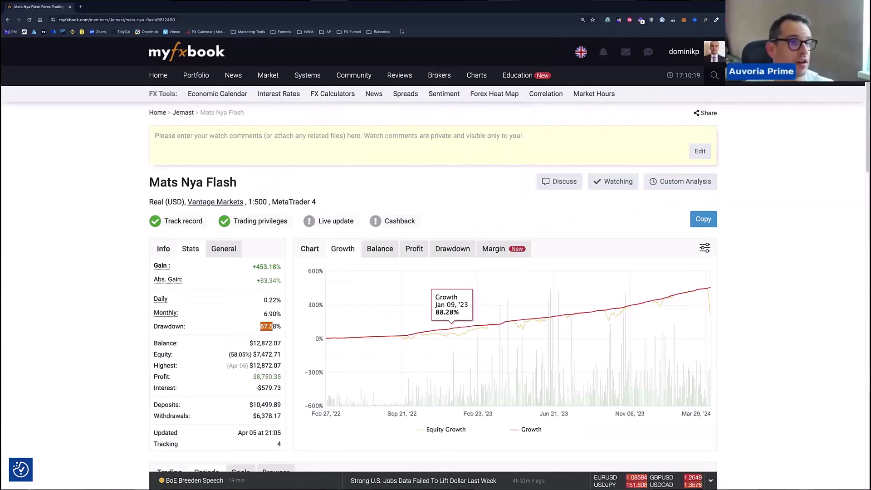
pyautogui.moveTo(484, 92)
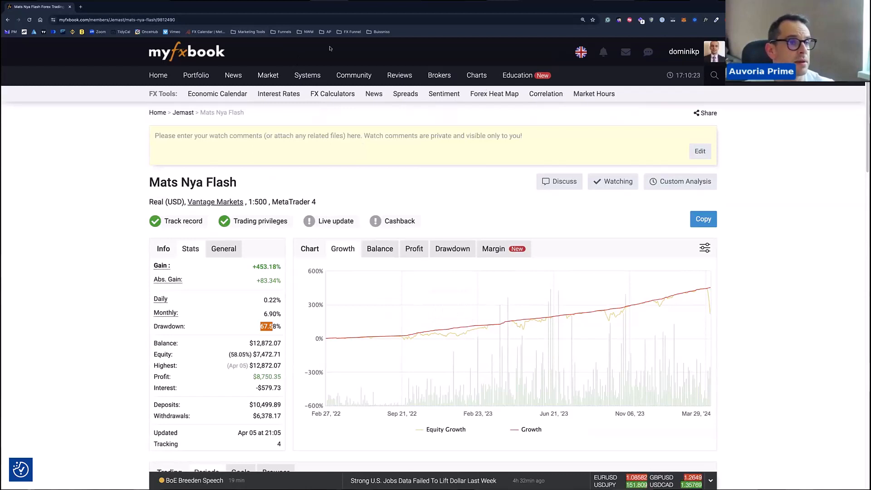
pyautogui.moveTo(443, 188)
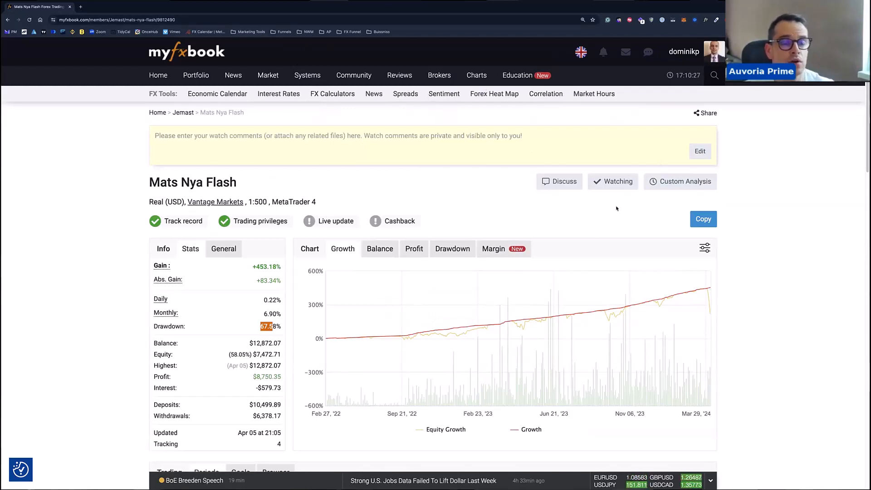
pyautogui.moveTo(449, 177)
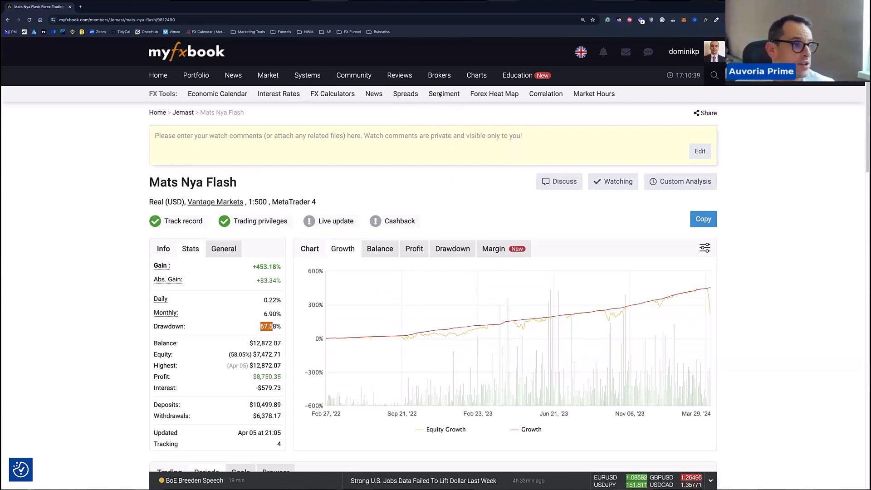
pyautogui.moveTo(624, 166)
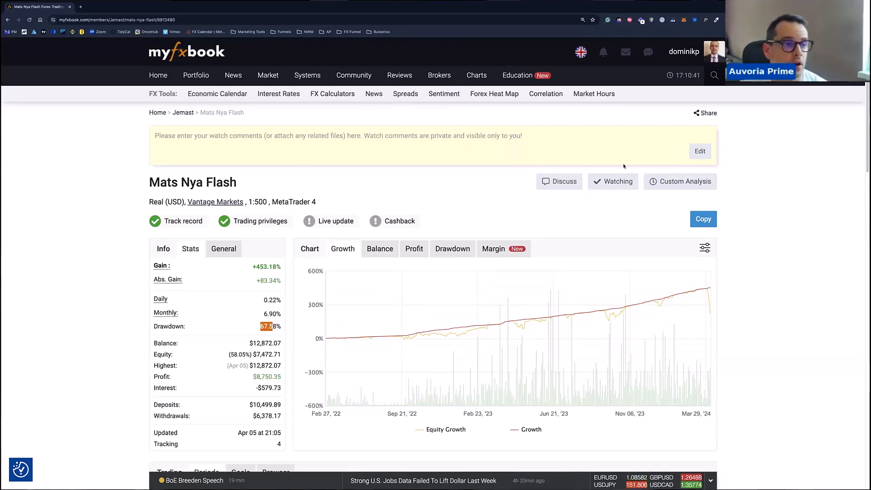